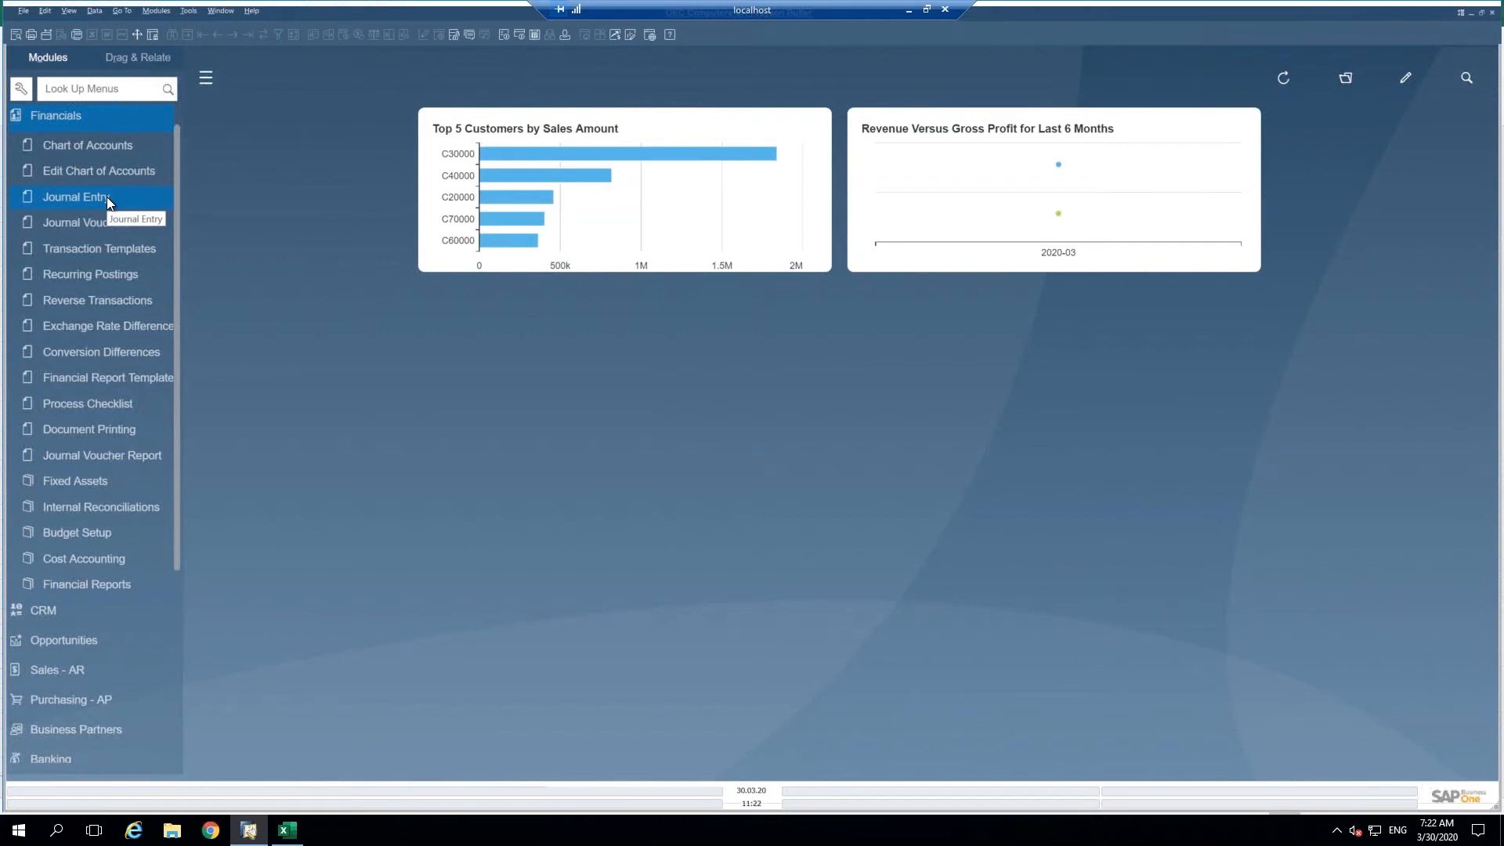
Step: Start a new Journal Entry from Financials, maximized, with the first G/L Acct/BP Code cell active
{"action": "left_click", "coordinate": [76, 198]}
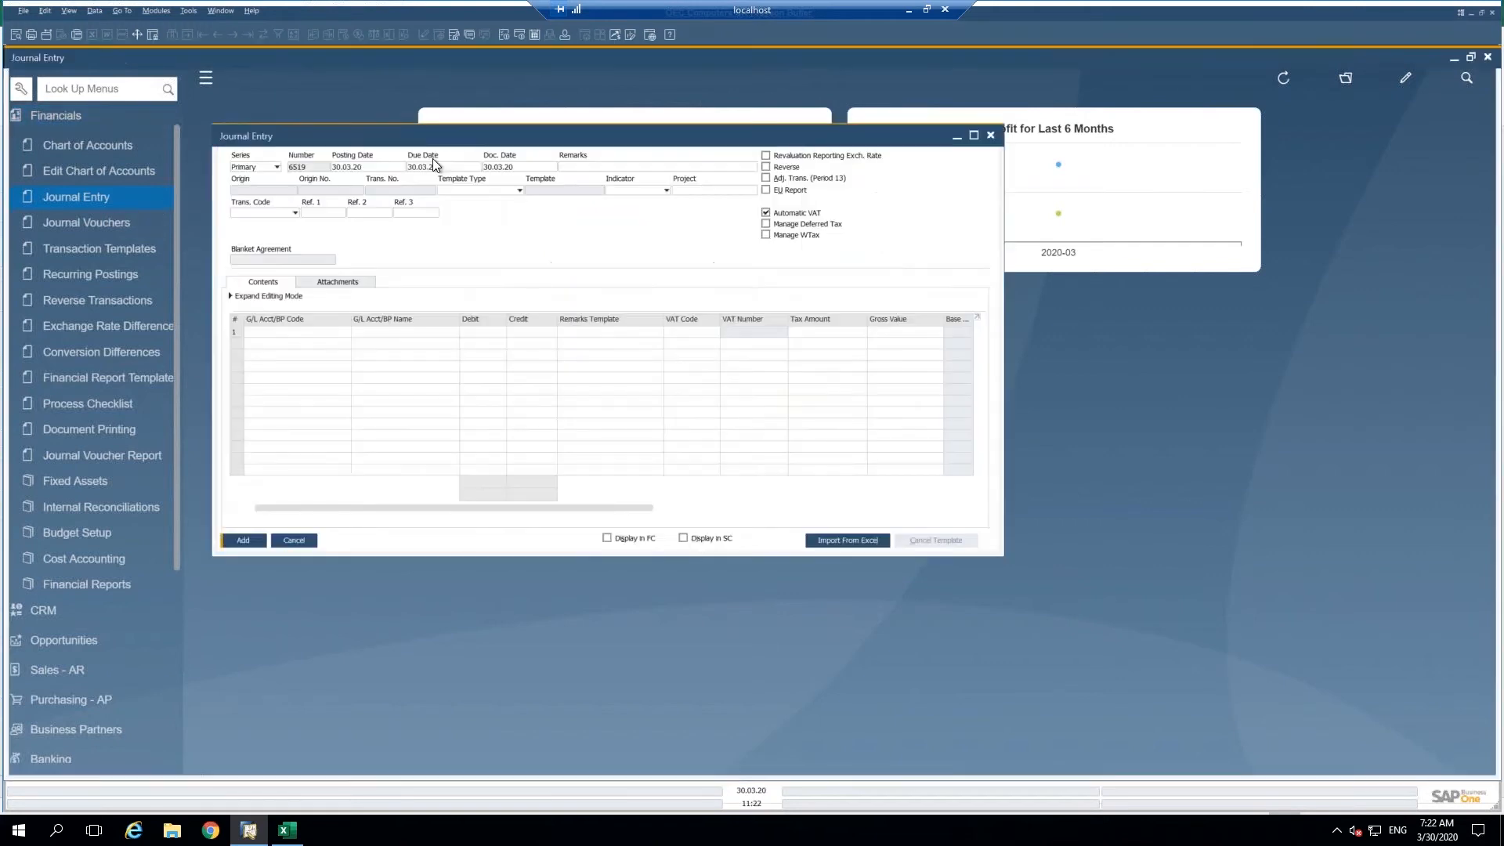
{"action": "left_click", "coordinate": [973, 135]}
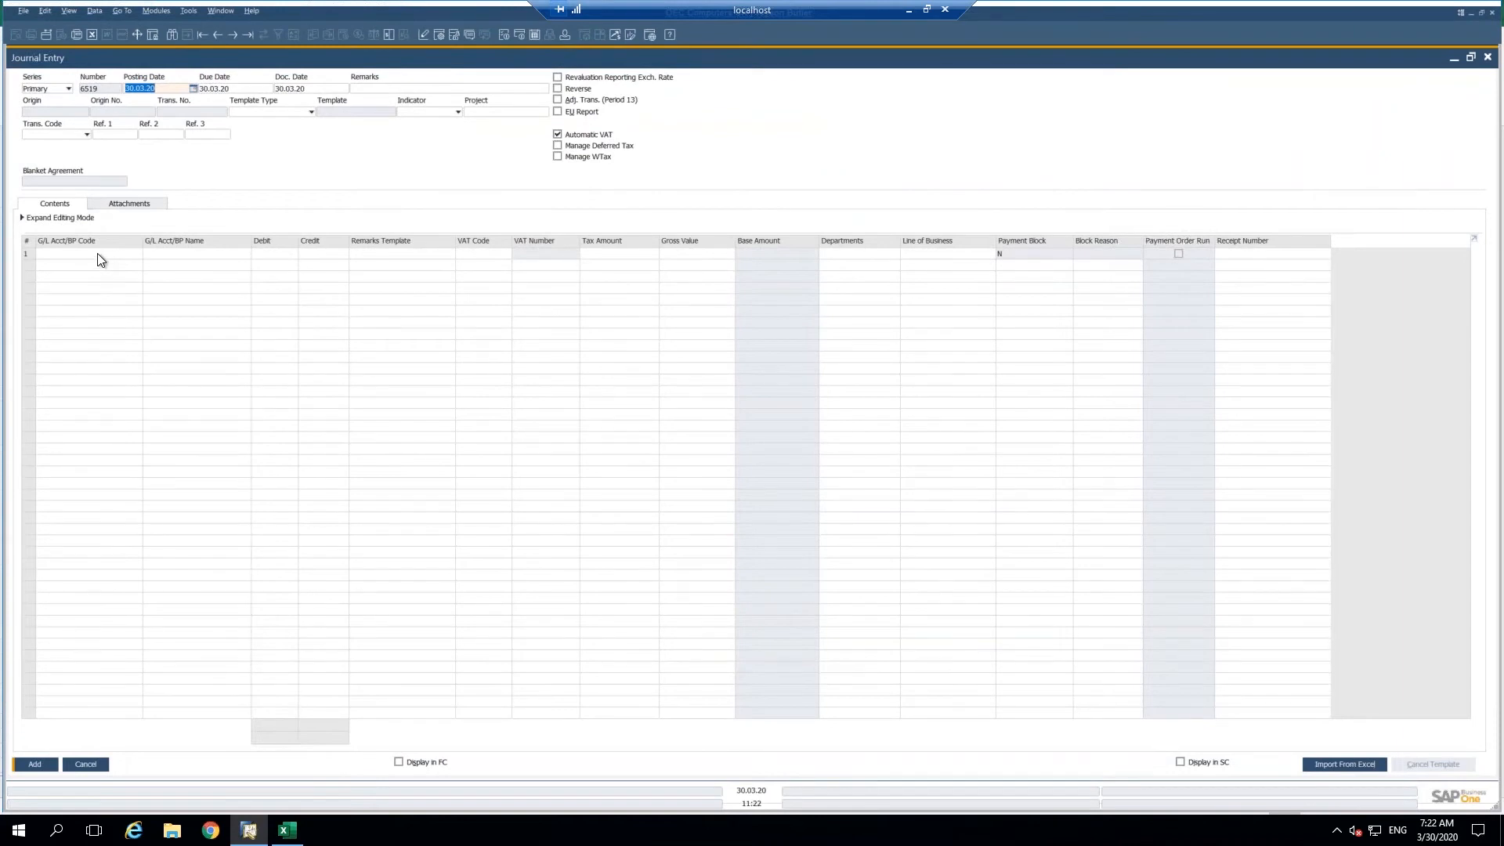
{"action": "left_click", "coordinate": [86, 254]}
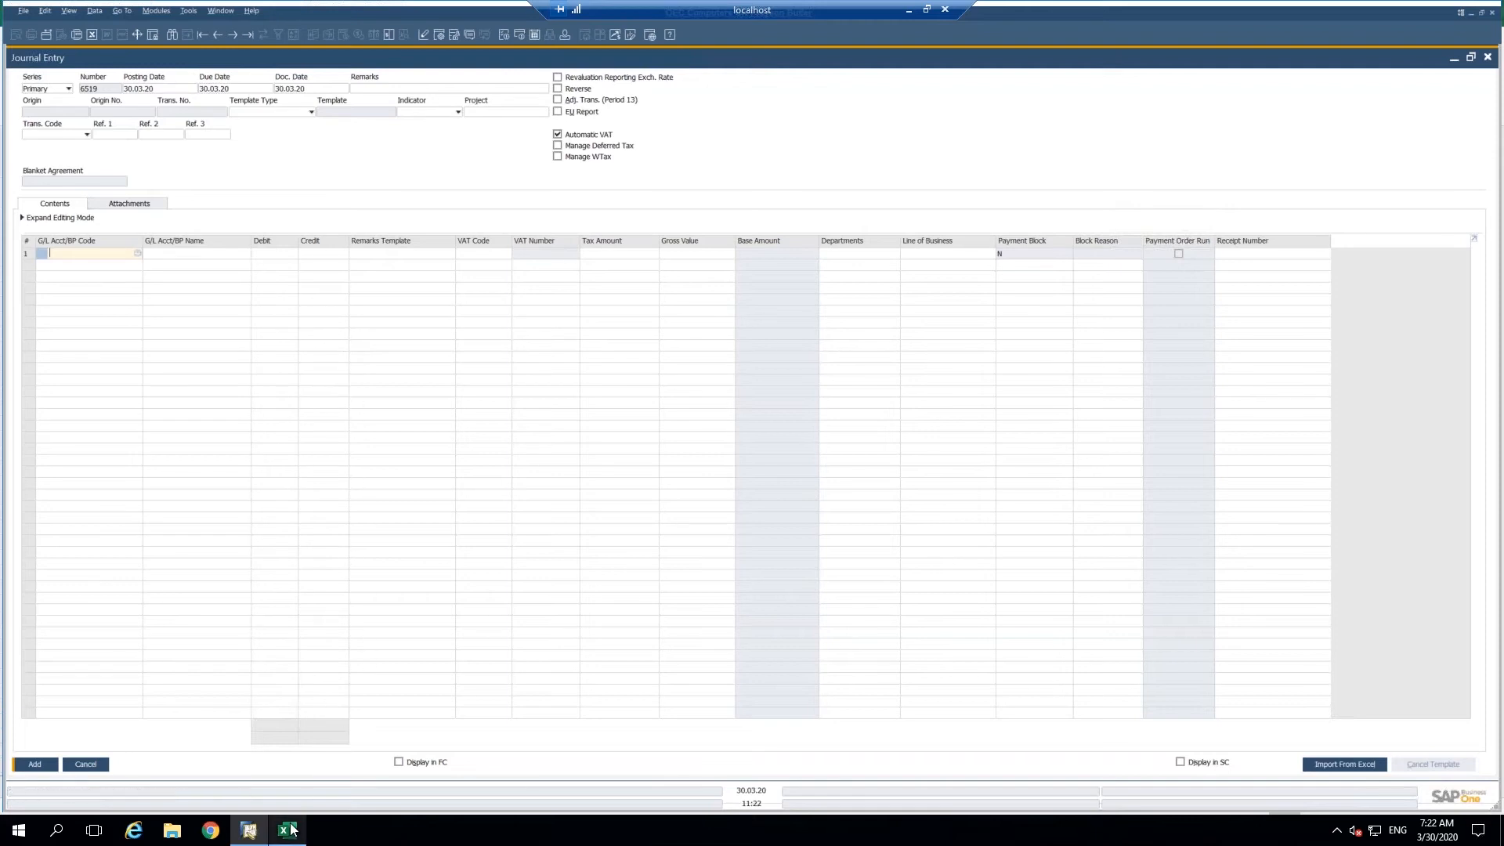
Step: Copy the six account lines in cells A2:D7 of Sheet3 from the Excel workbook
{"action": "left_click", "coordinate": [287, 830]}
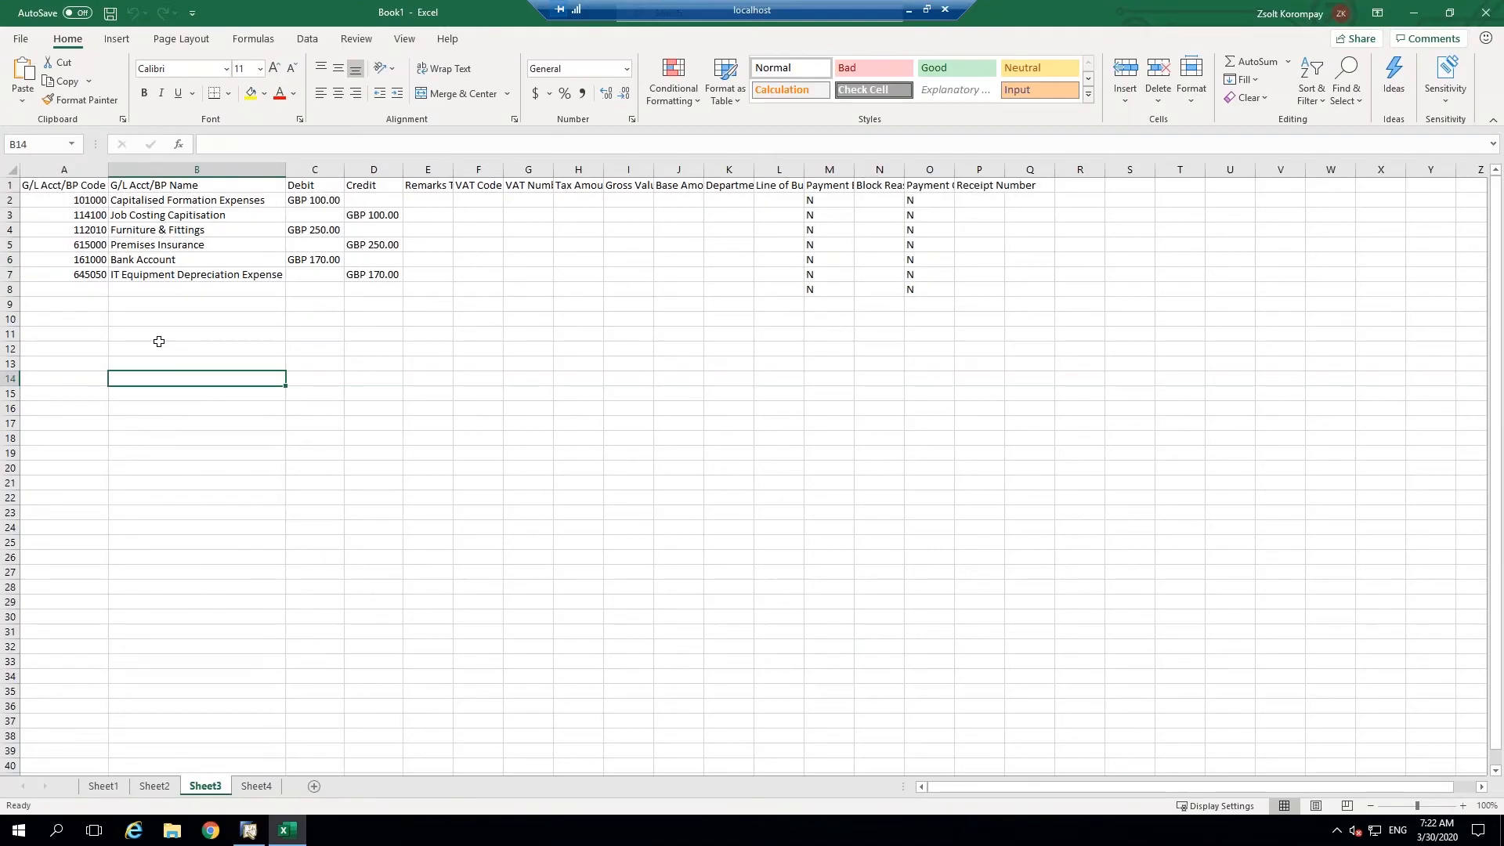
{"action": "mouse_move", "coordinate": [75, 199]}
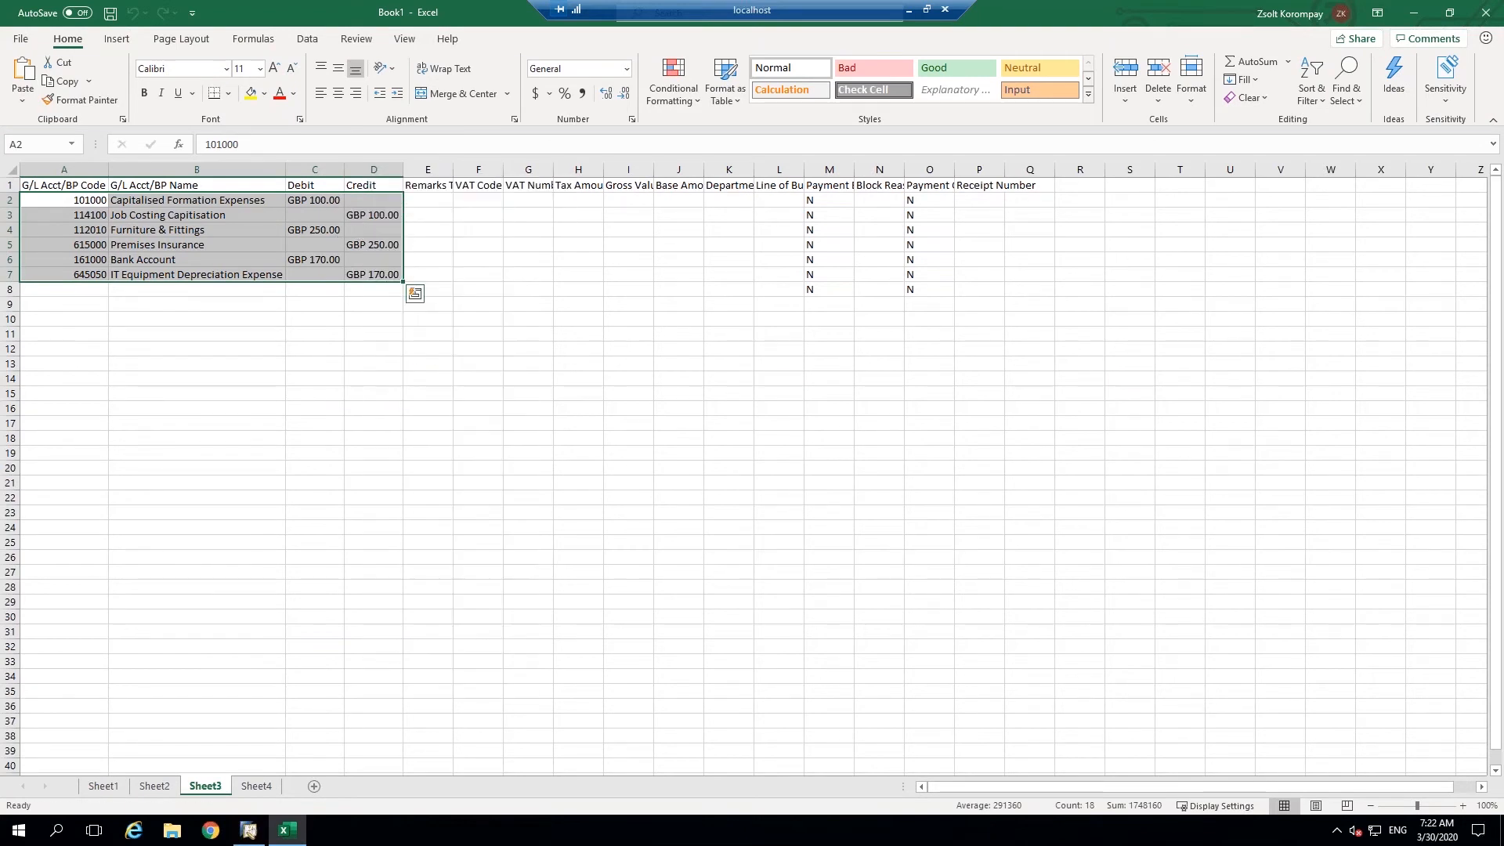
{"action": "key", "text": "ctrl+c"}
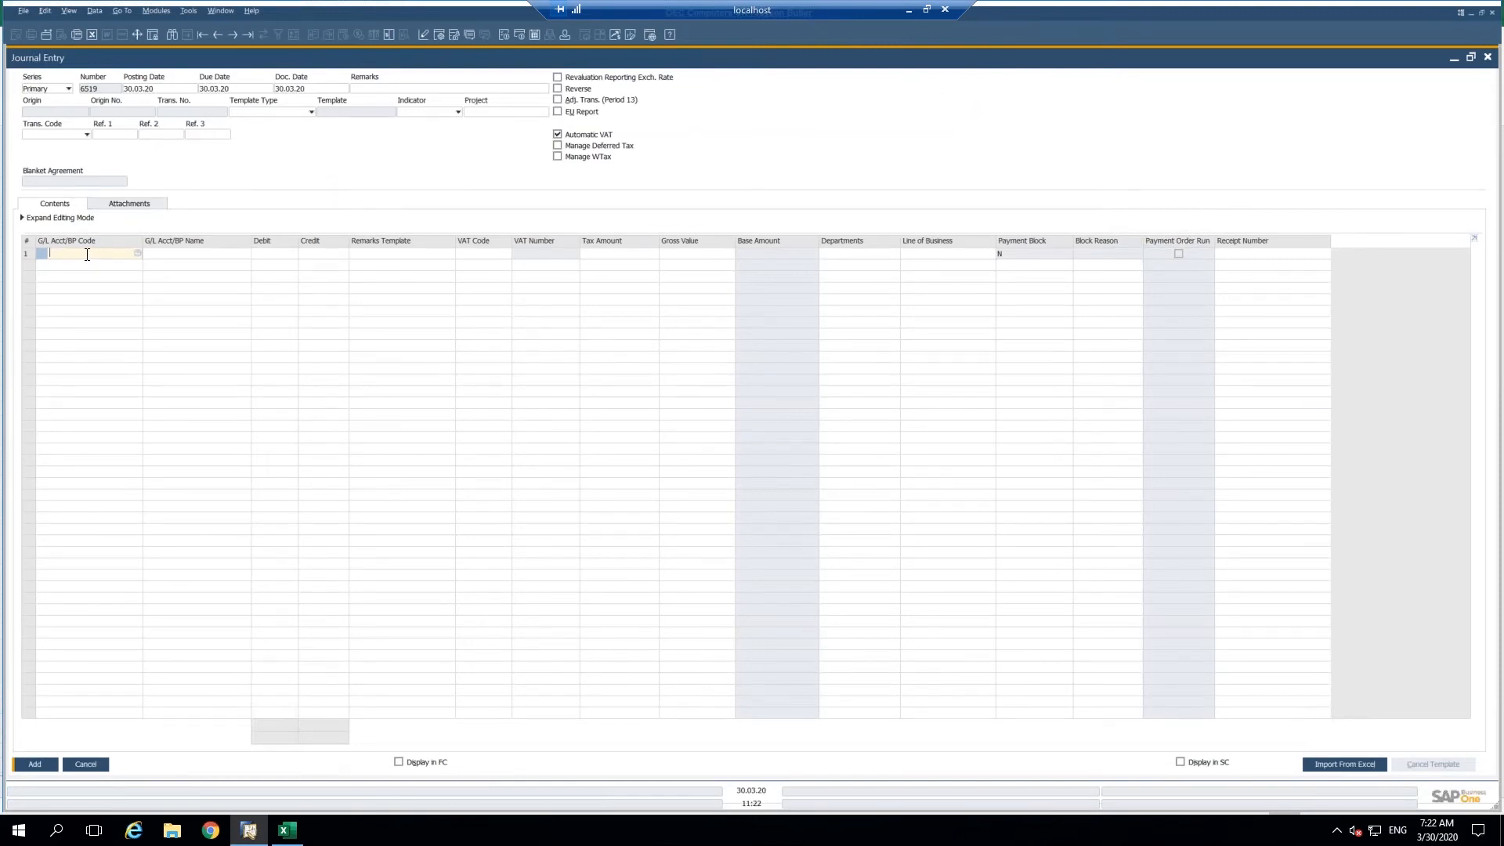
Step: Paste the six lines into the first journal row via the context menu, totalling GBP 520.00 each side
{"action": "right_click", "coordinate": [86, 254]}
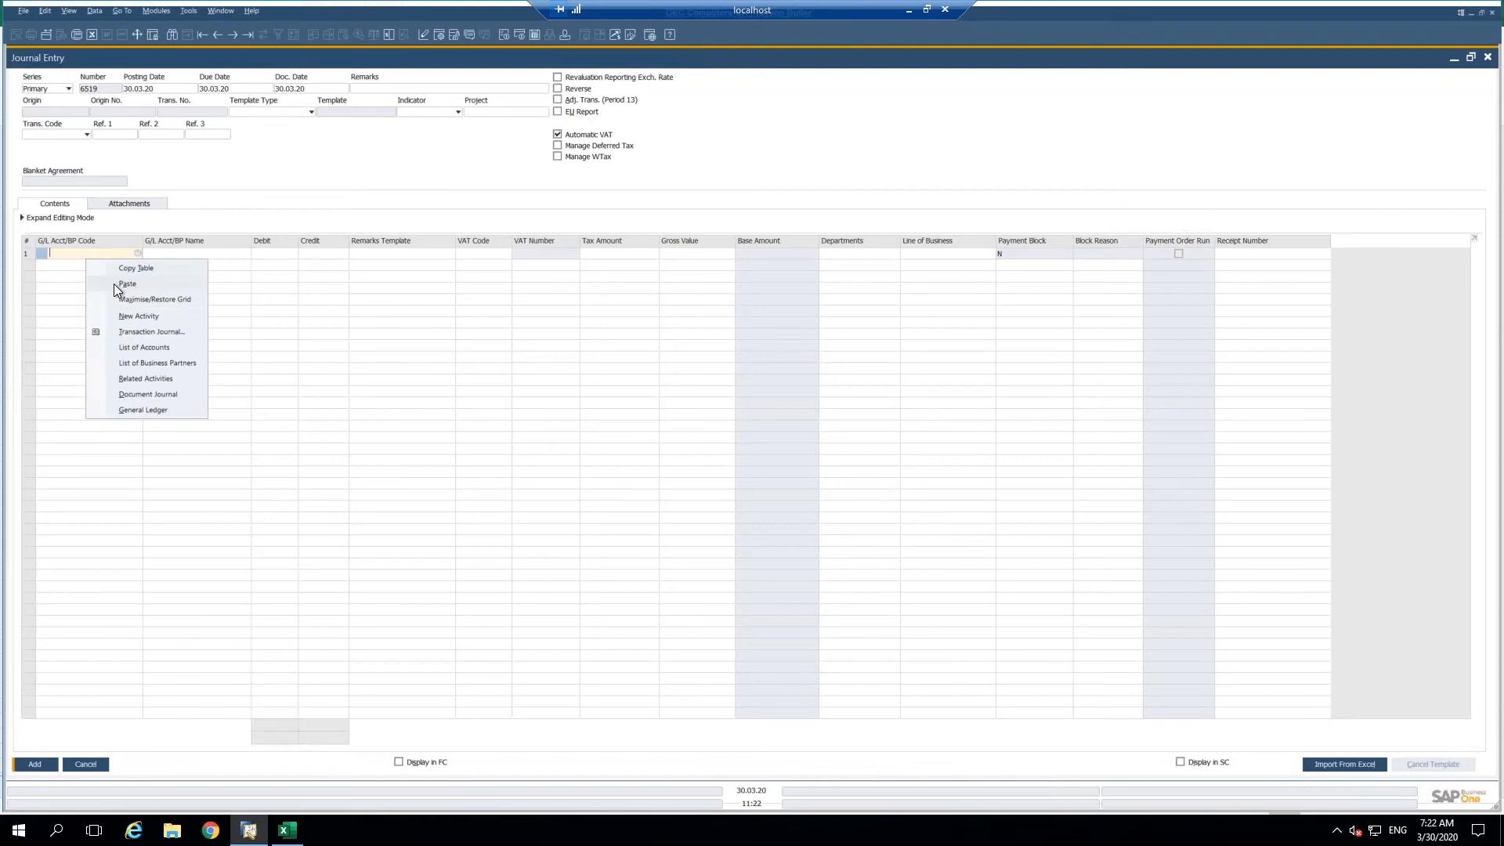
{"action": "mouse_move", "coordinate": [130, 293]}
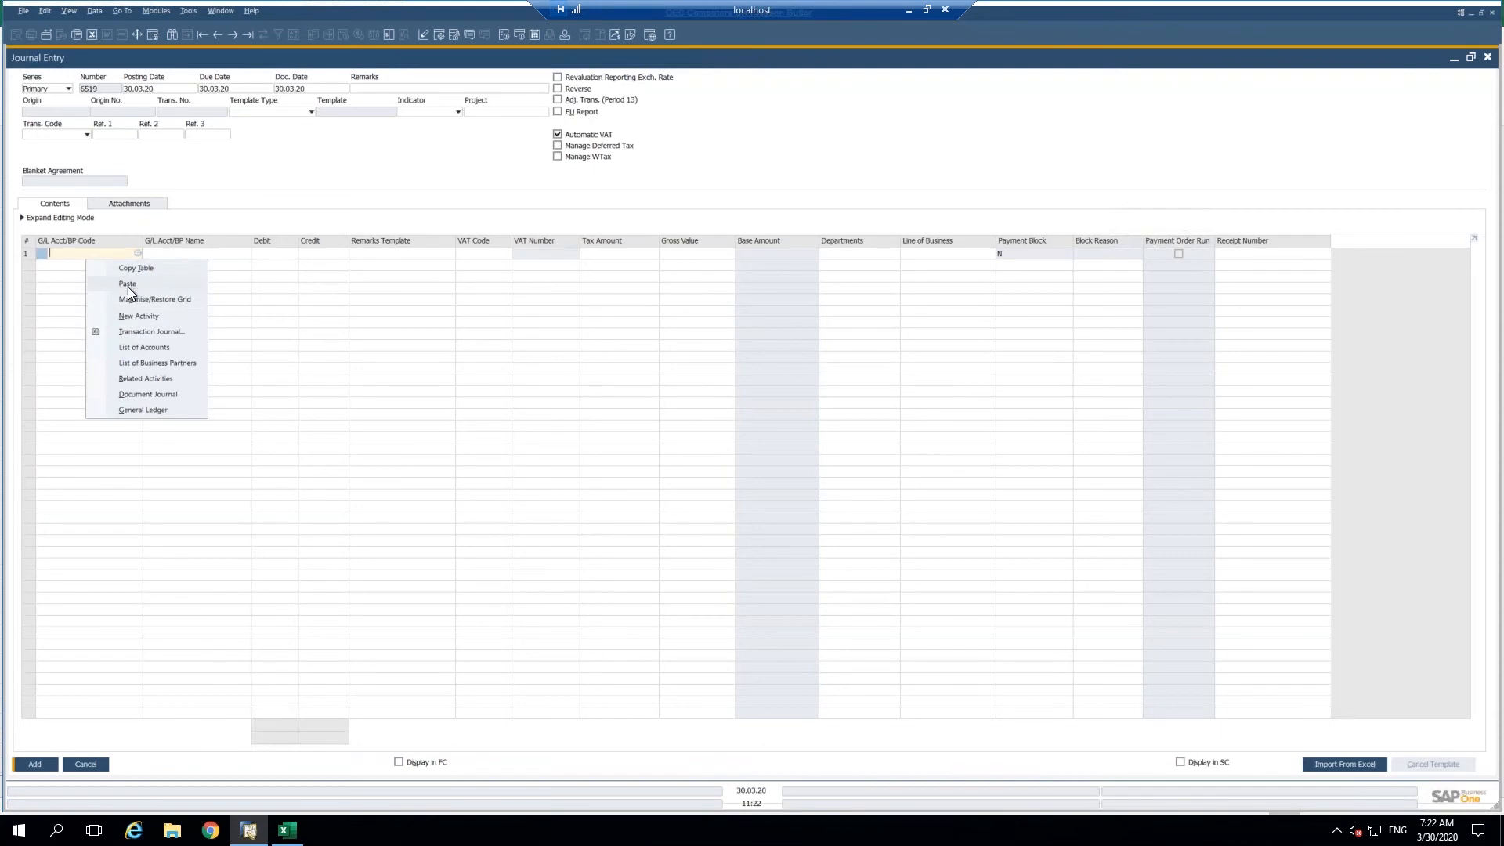
{"action": "left_click", "coordinate": [127, 284]}
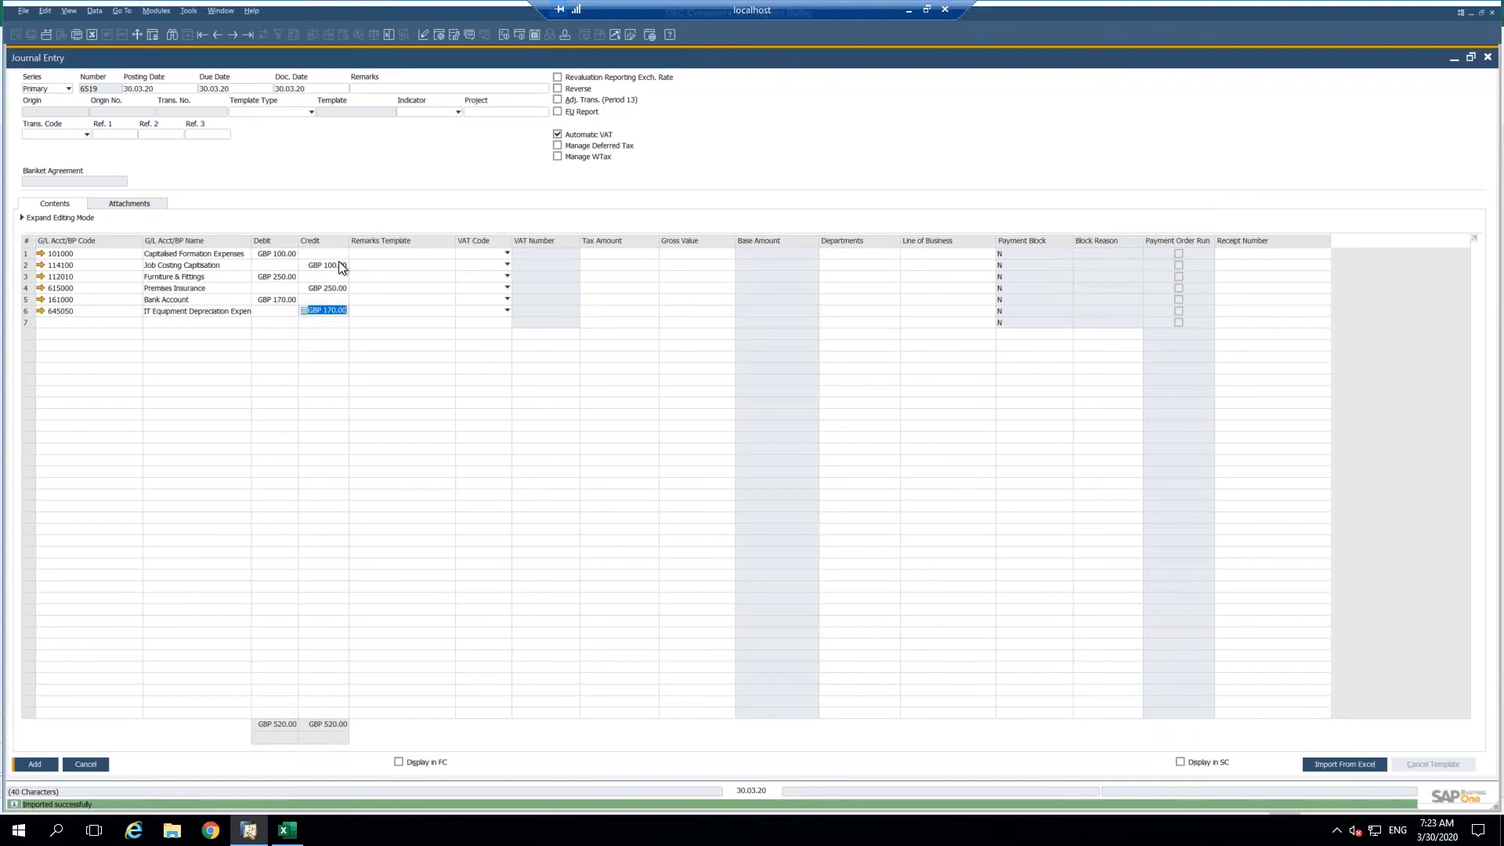
{"action": "mouse_move", "coordinate": [374, 279]}
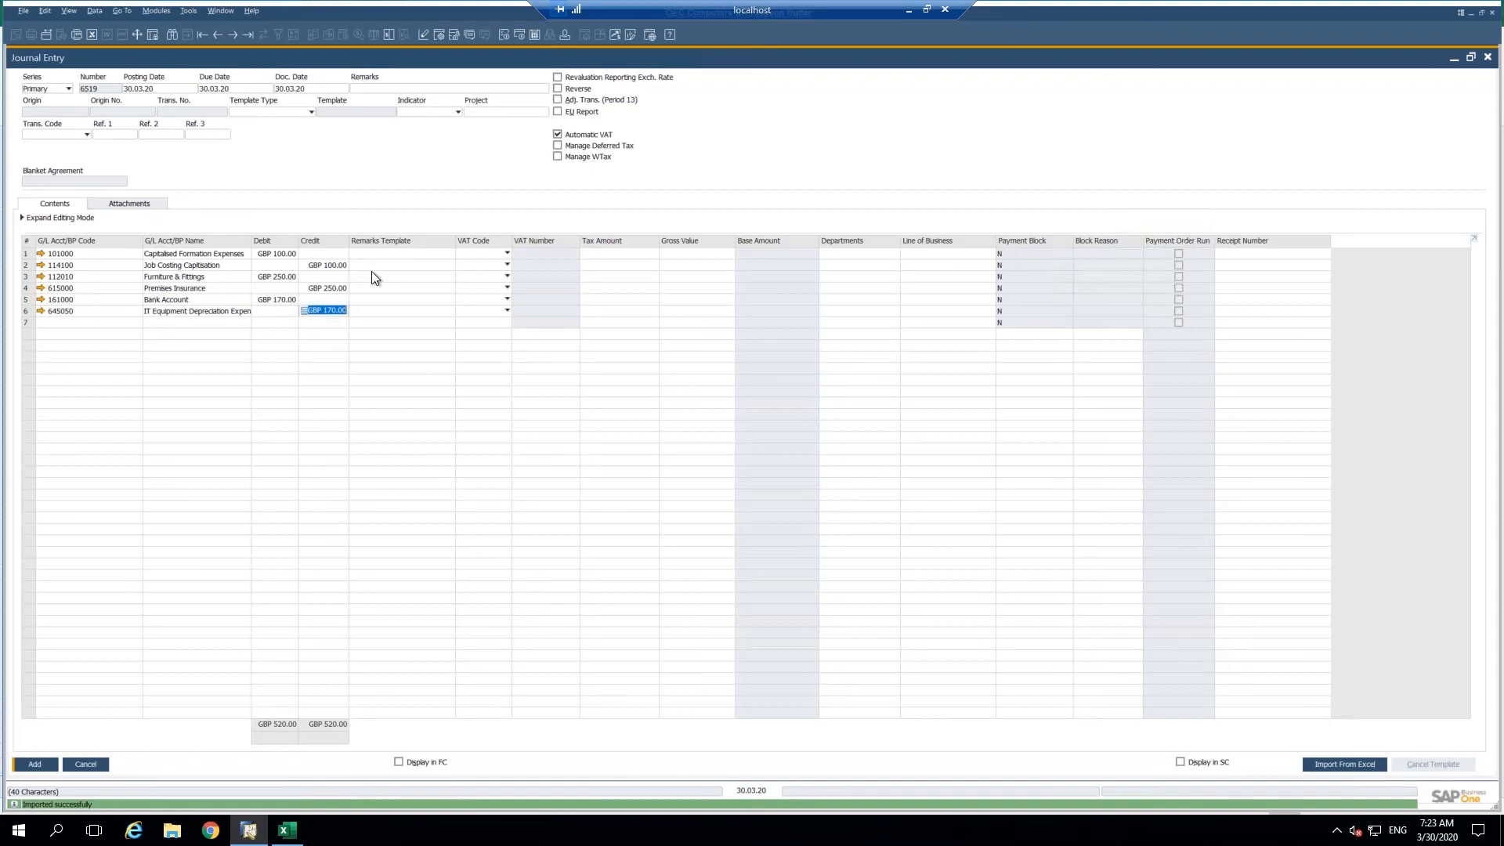
{"action": "mouse_move", "coordinate": [345, 391]}
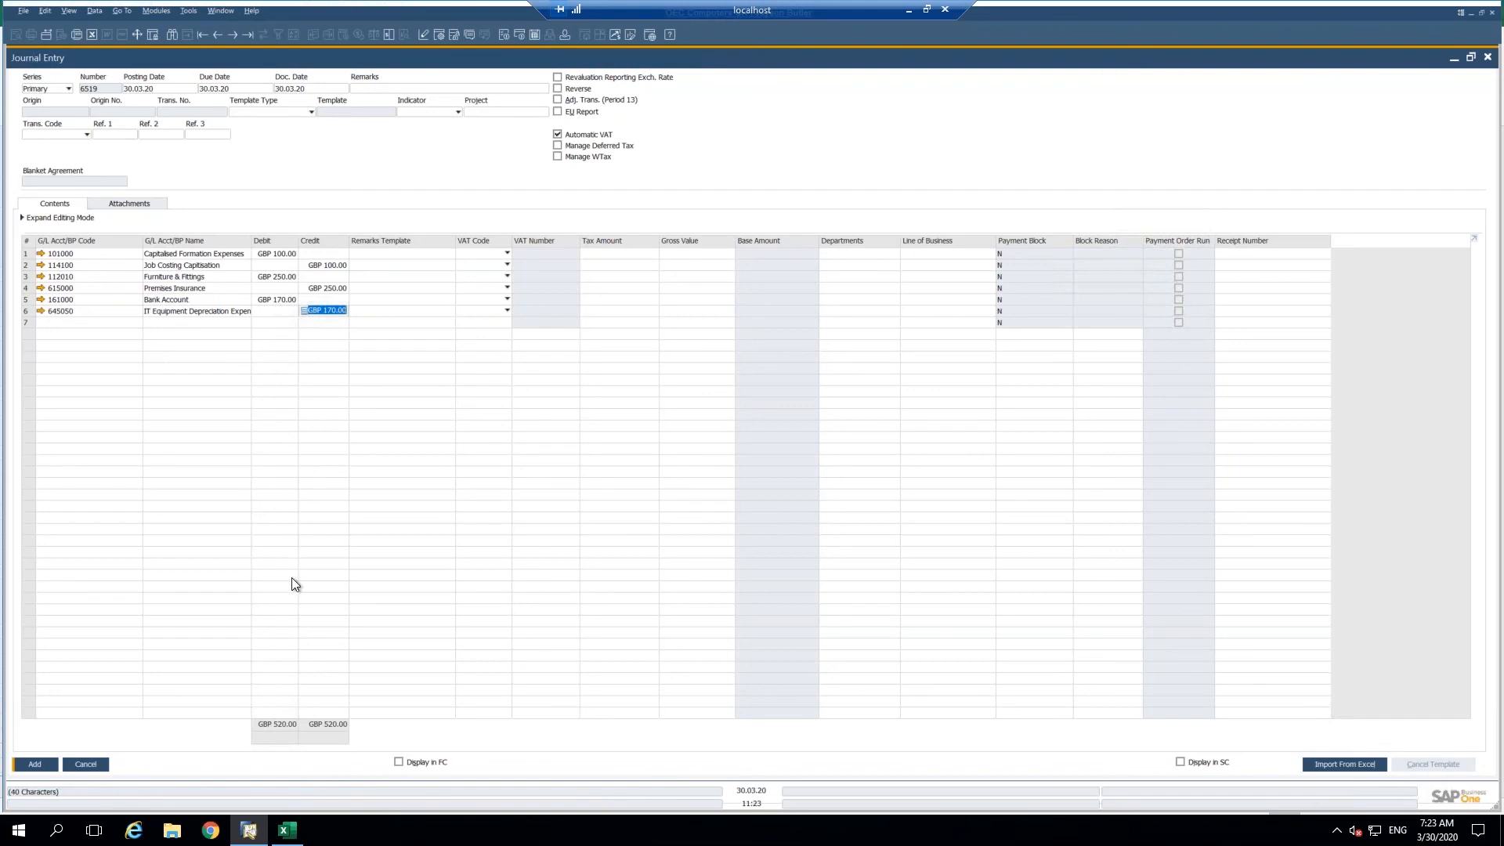
{"action": "mouse_move", "coordinate": [316, 425]}
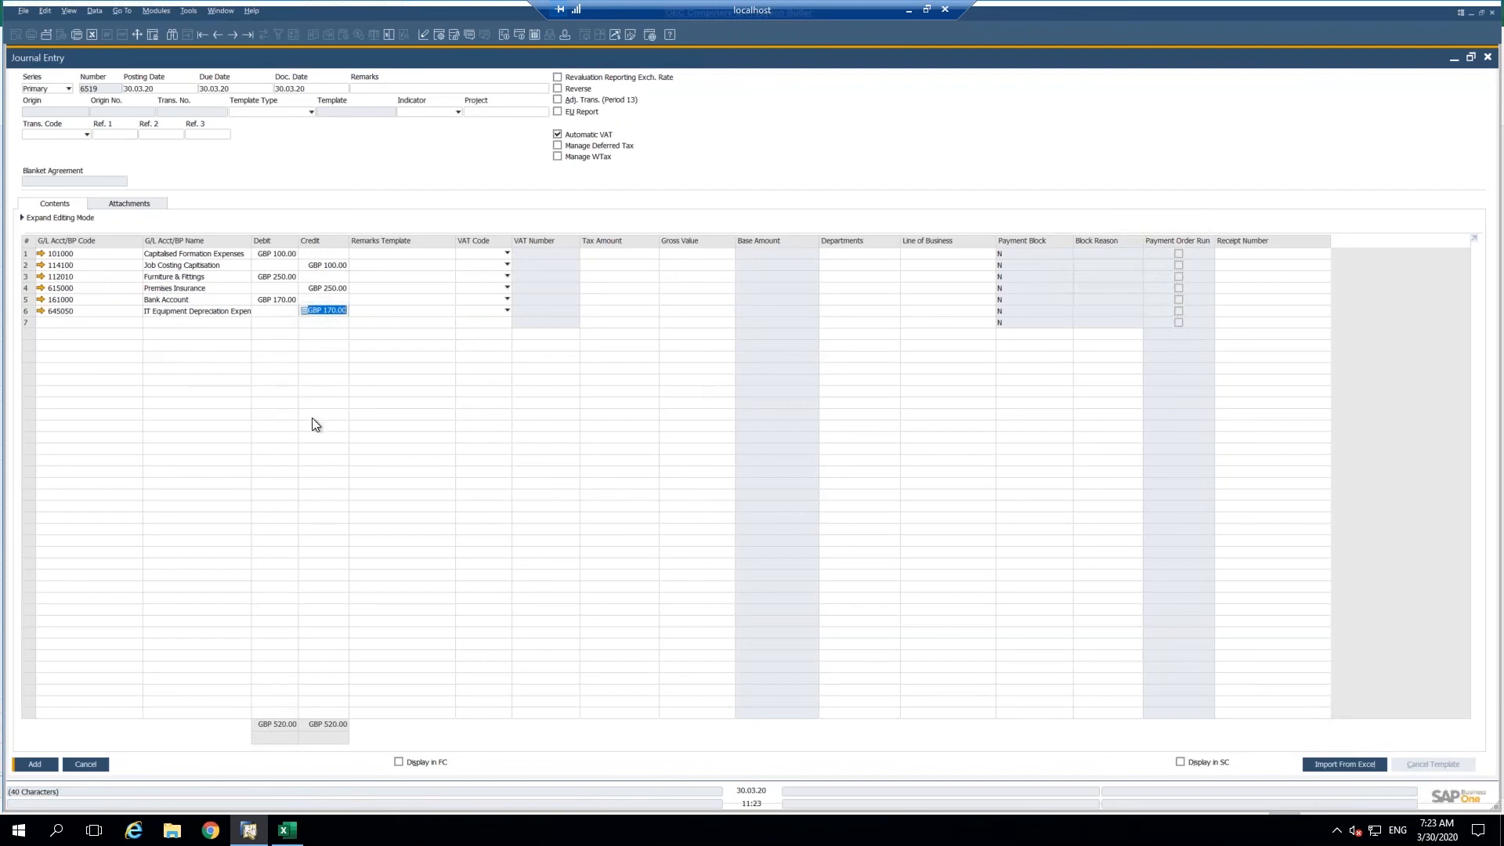